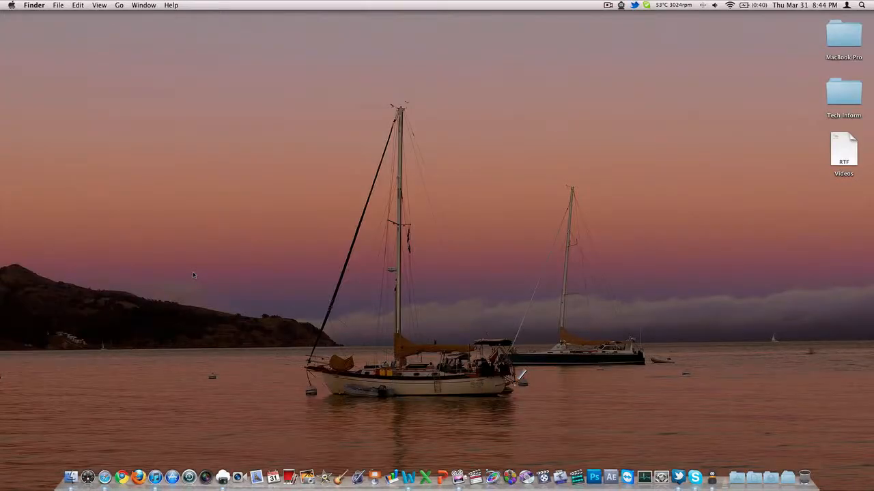
Open the MacRumors Photoshop for iPad article and play its embedded demo video.
{"action": "left_click", "coordinate": [104, 477]}
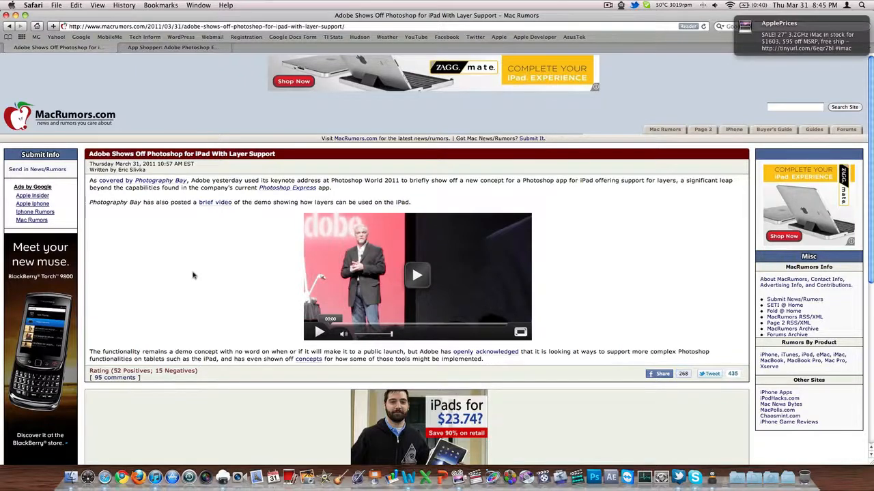
{"action": "mouse_move", "coordinate": [321, 282]}
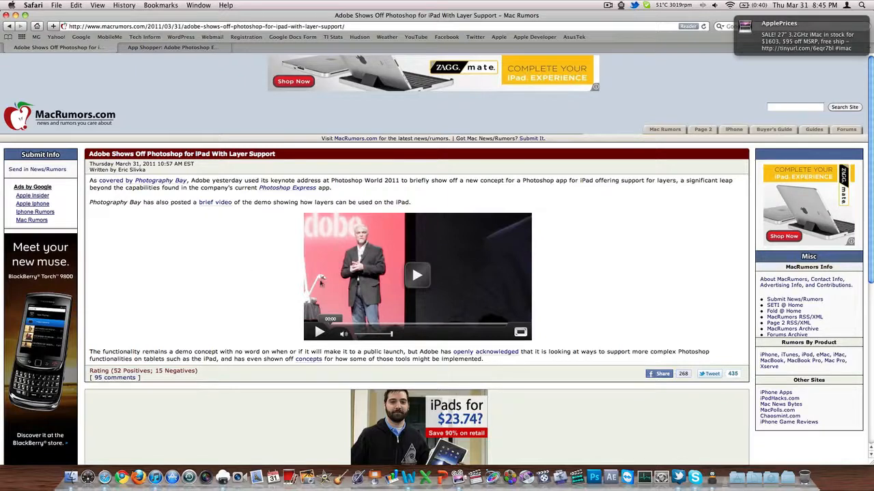
{"action": "mouse_move", "coordinate": [440, 278]}
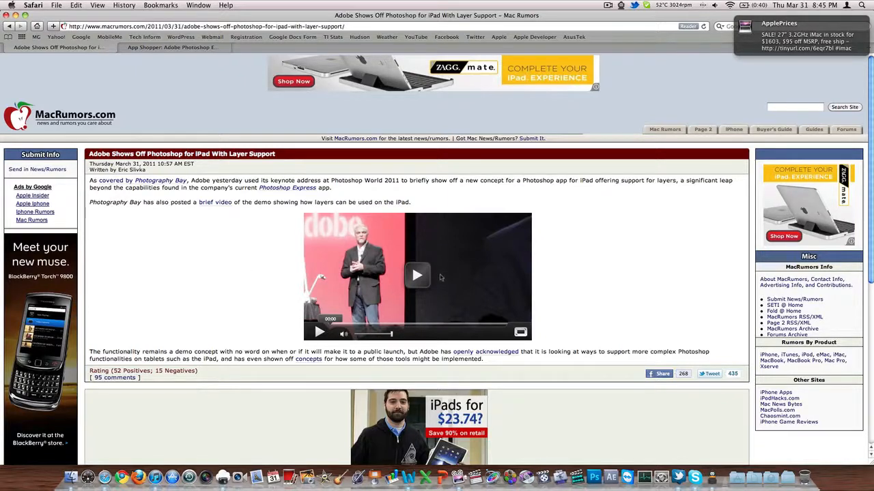
{"action": "left_click", "coordinate": [417, 275]}
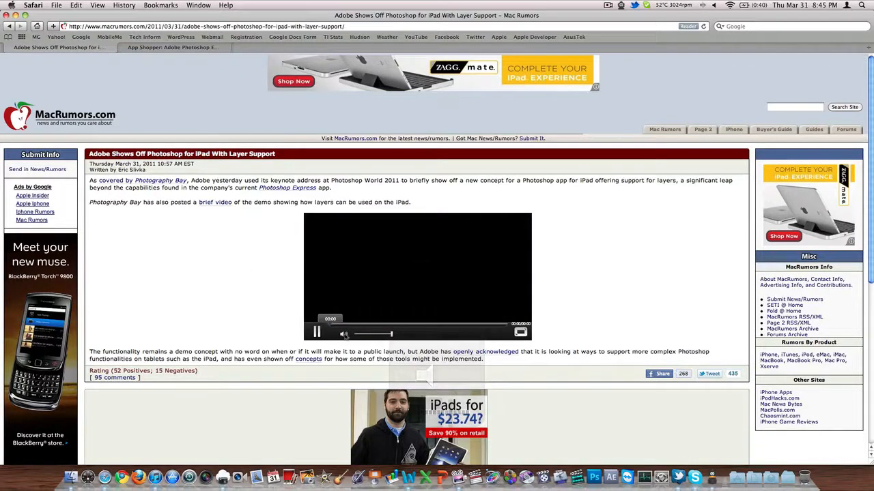
{"action": "left_click", "coordinate": [317, 332]}
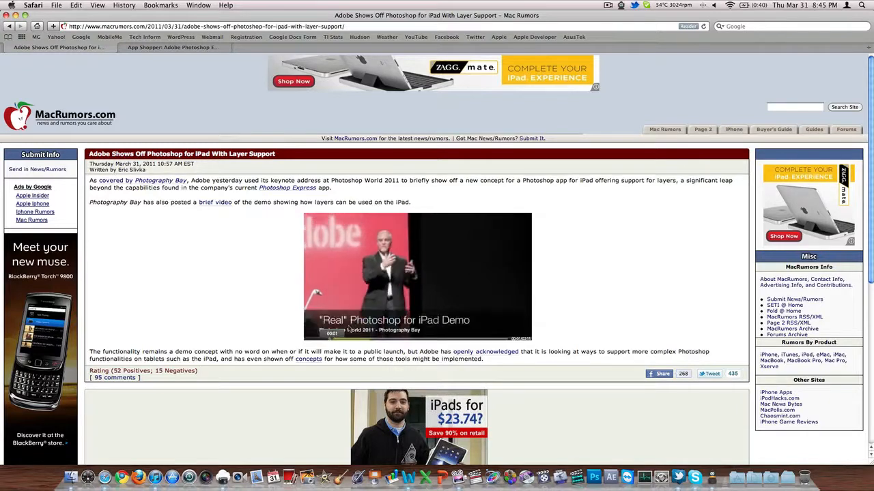
{"action": "left_click", "coordinate": [417, 276]}
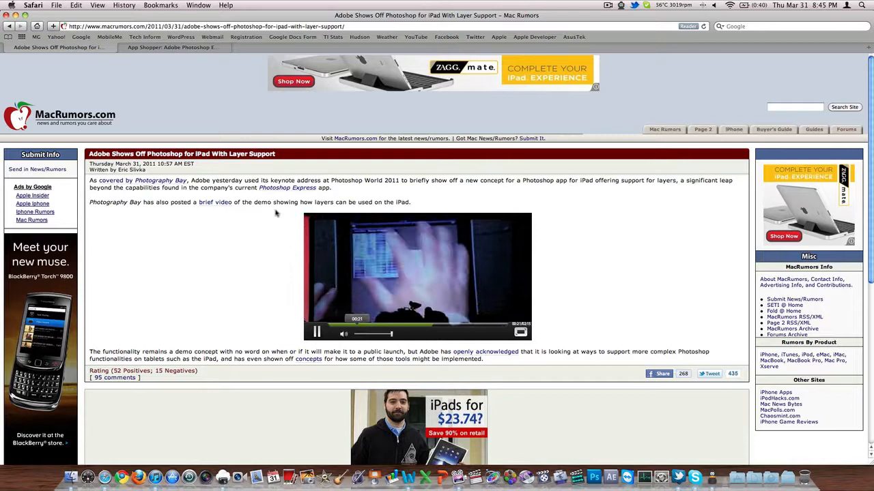
Switch to the App Shopper Adobe Photoshop Express tab and scroll down slightly.
{"action": "left_click", "coordinate": [170, 48]}
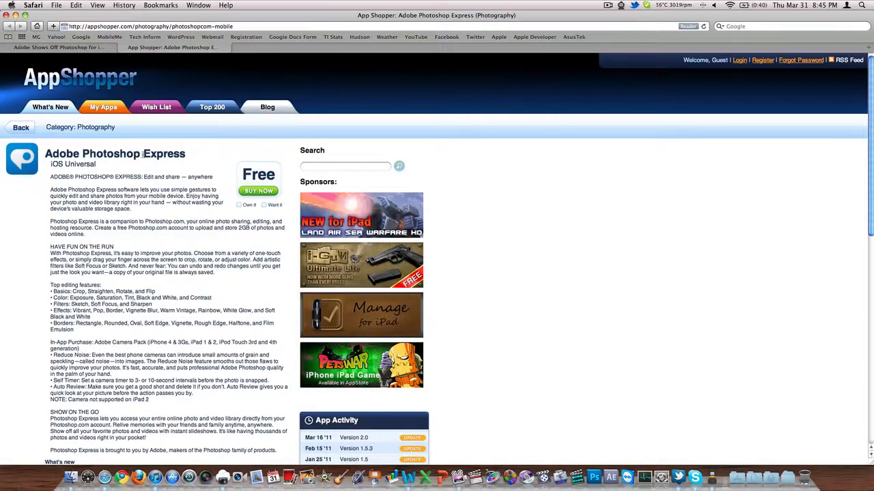
{"action": "scroll", "scroll_direction": "down", "scroll_amount": 3}
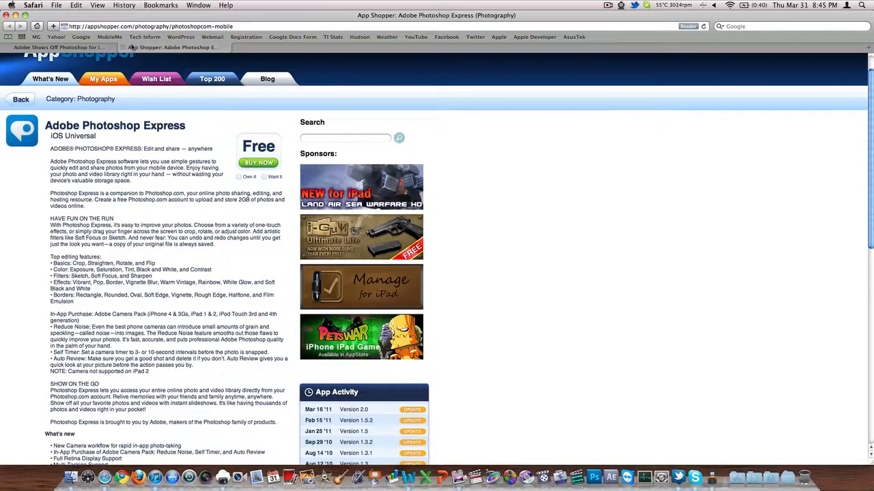
{"action": "mouse_move", "coordinate": [123, 48]}
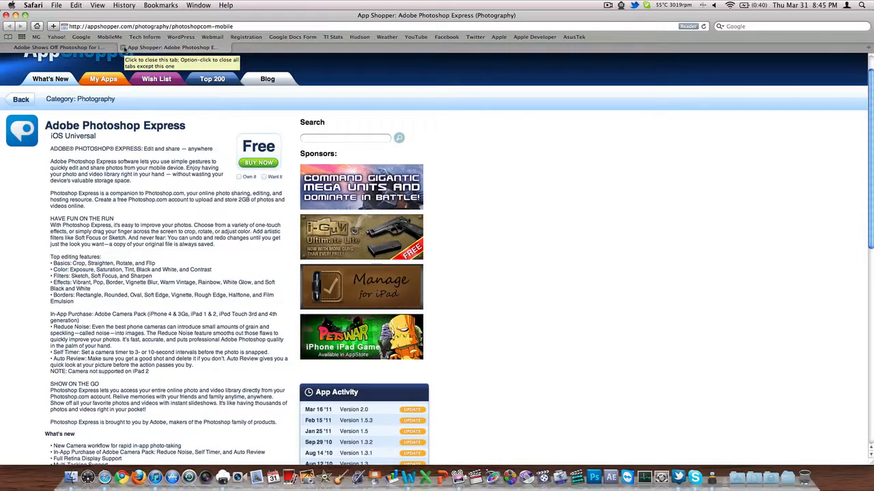
Close the App Shopper tab, leaving only the MacRumors article.
{"action": "left_click", "coordinate": [58, 48]}
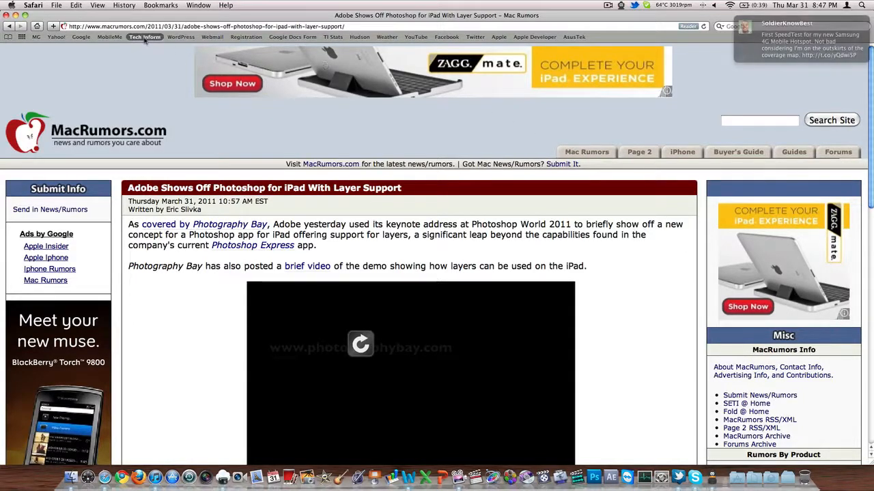
Load techinform.us from the Tech Inform bookmark in the Bookmarks Bar.
{"action": "left_click", "coordinate": [145, 37]}
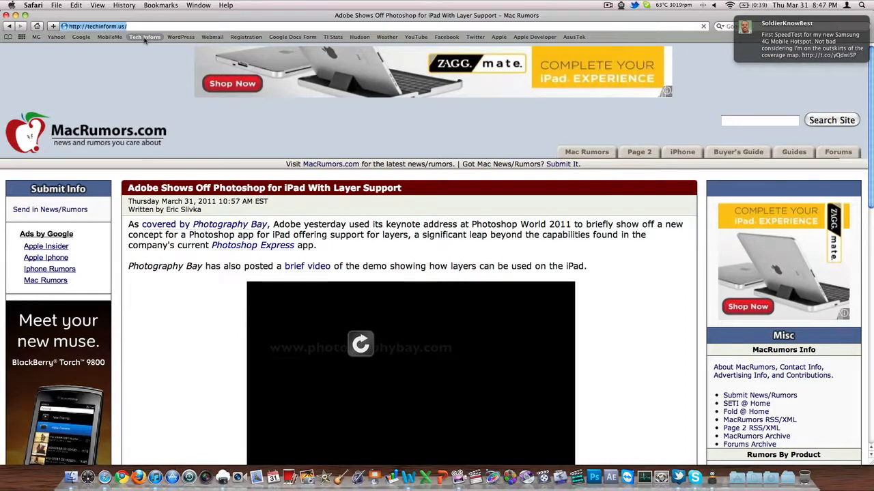
{"action": "left_click", "coordinate": [144, 37]}
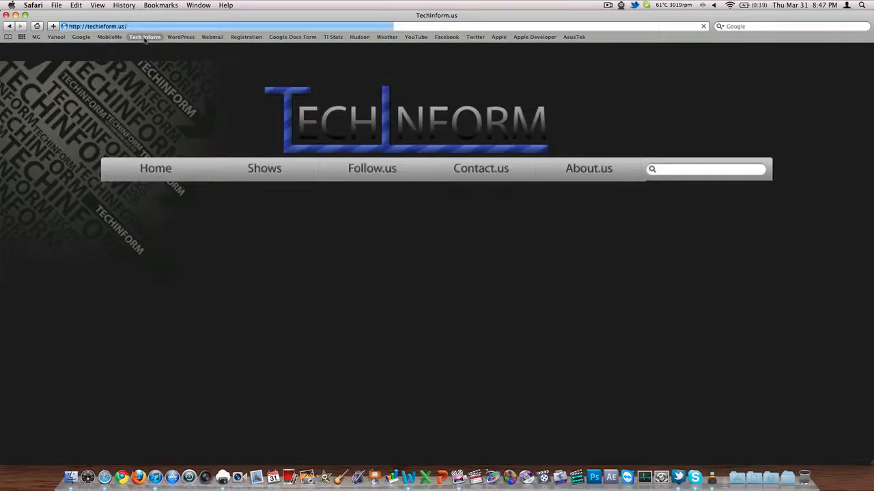